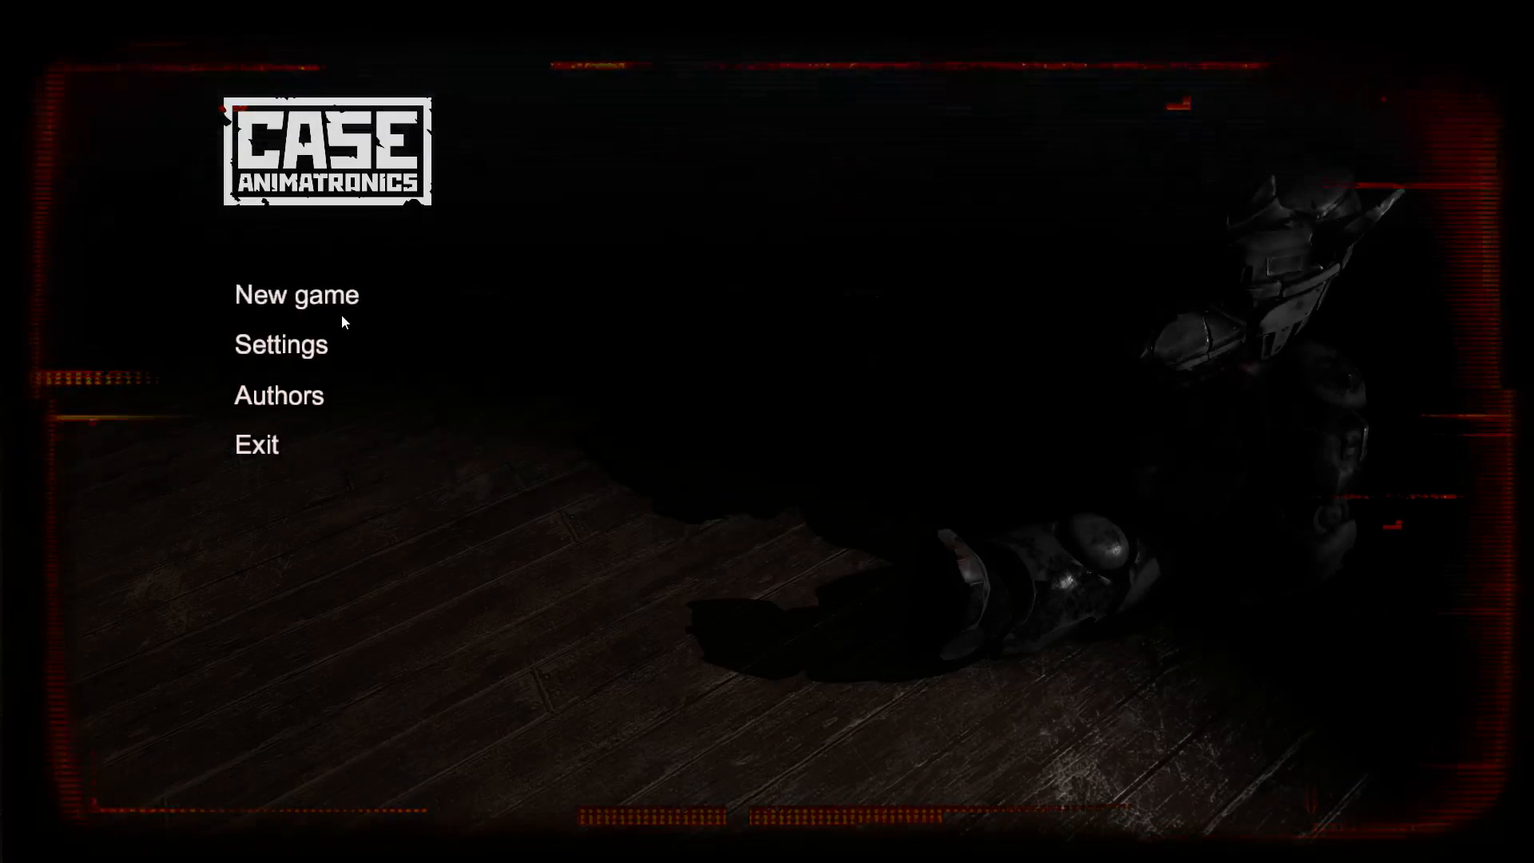
Begin a new game from the main menu.
{"action": "left_click", "coordinate": [298, 294]}
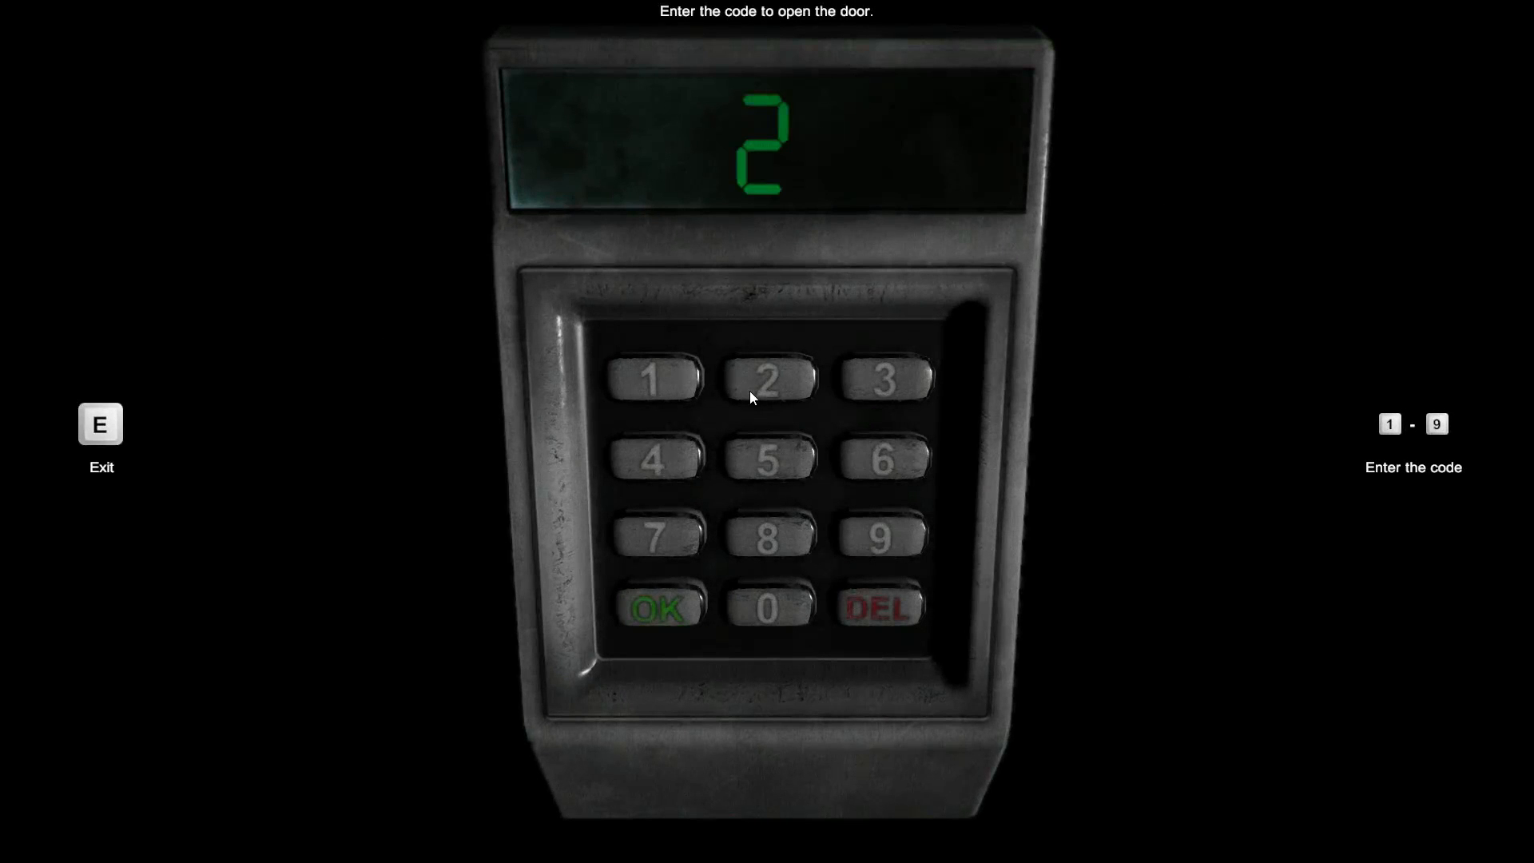
Enter and submit door code 226; the door stays shut and another attempt begins.
{"action": "left_click", "coordinate": [882, 460]}
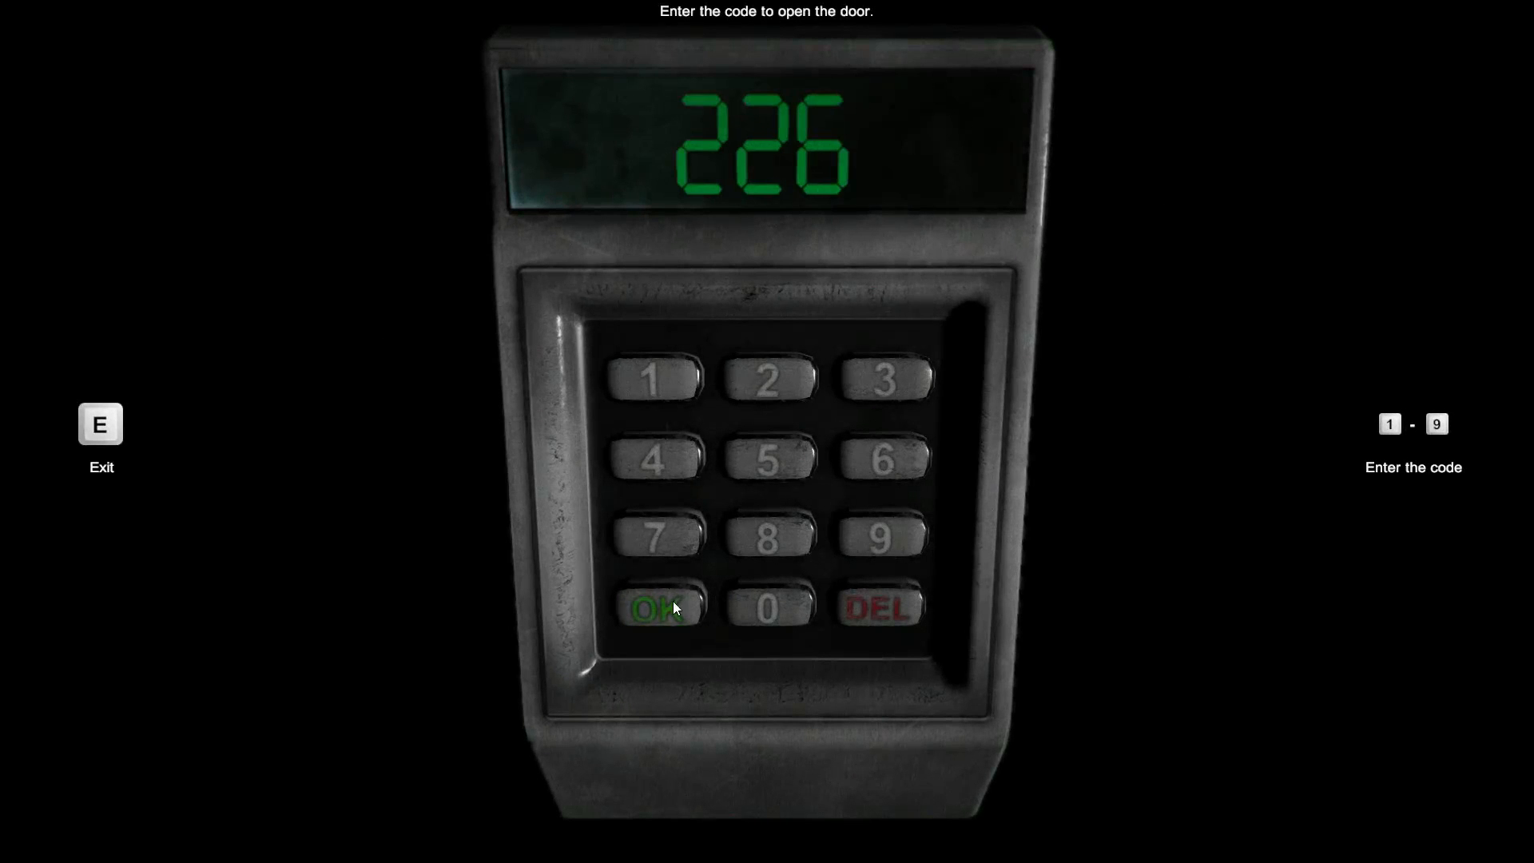
{"action": "left_click", "coordinate": [655, 607]}
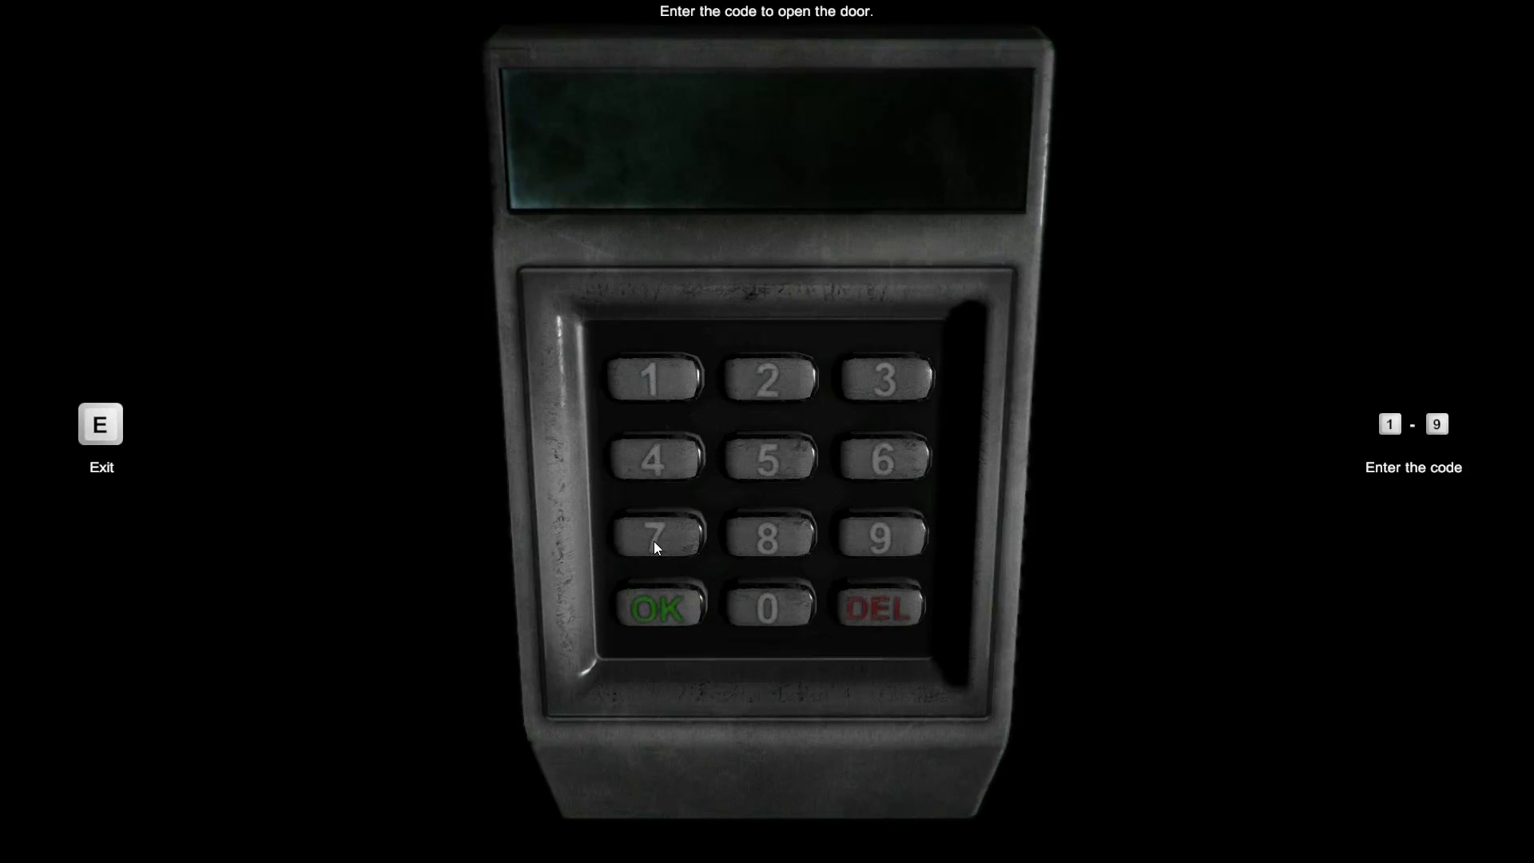
{"action": "left_click", "coordinate": [882, 458]}
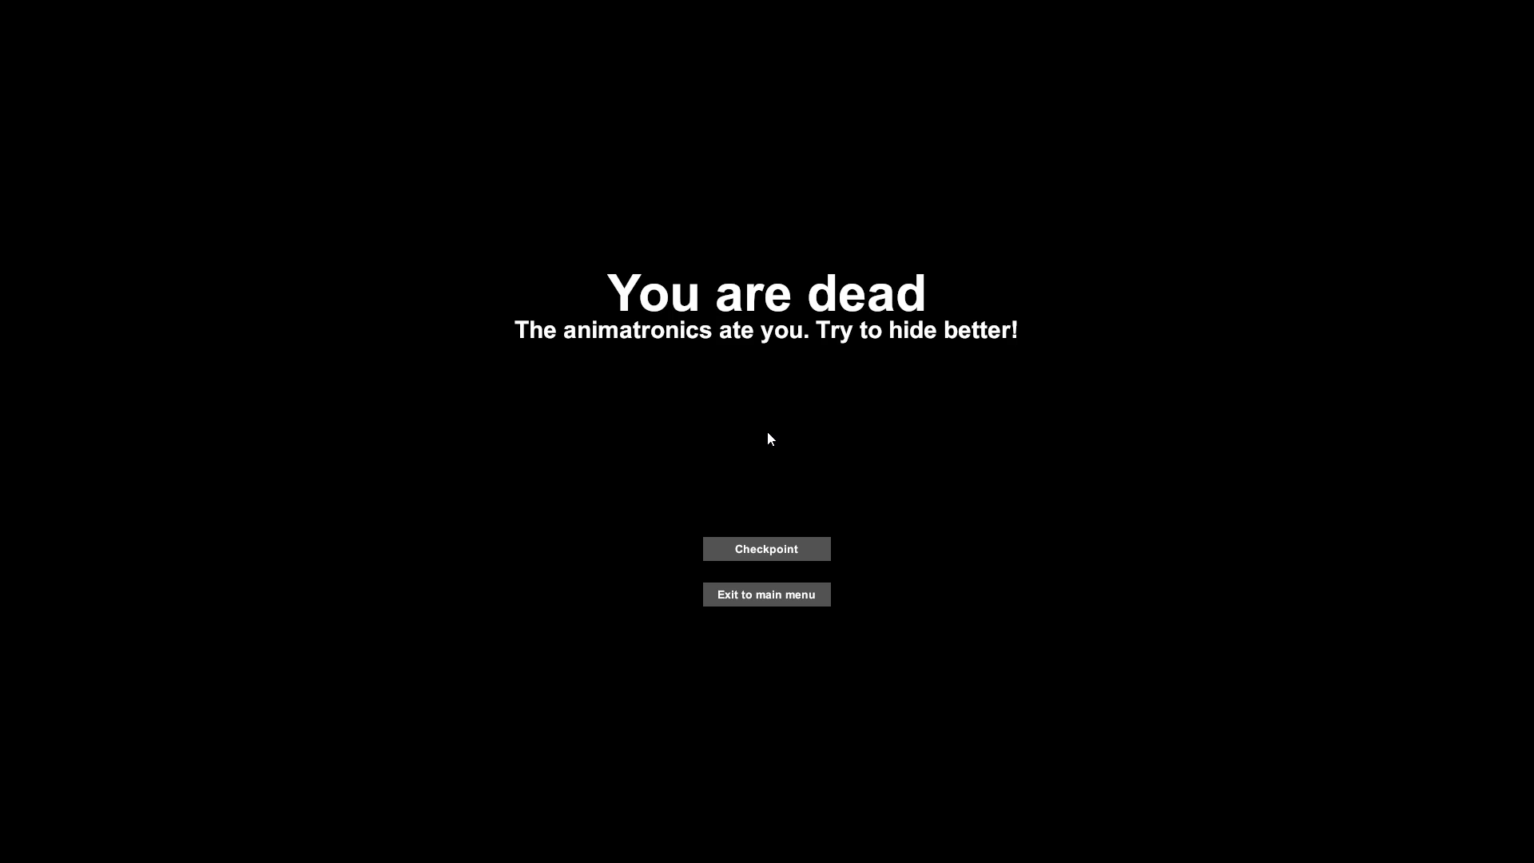
{"action": "mouse_move", "coordinate": [1439, 8]}
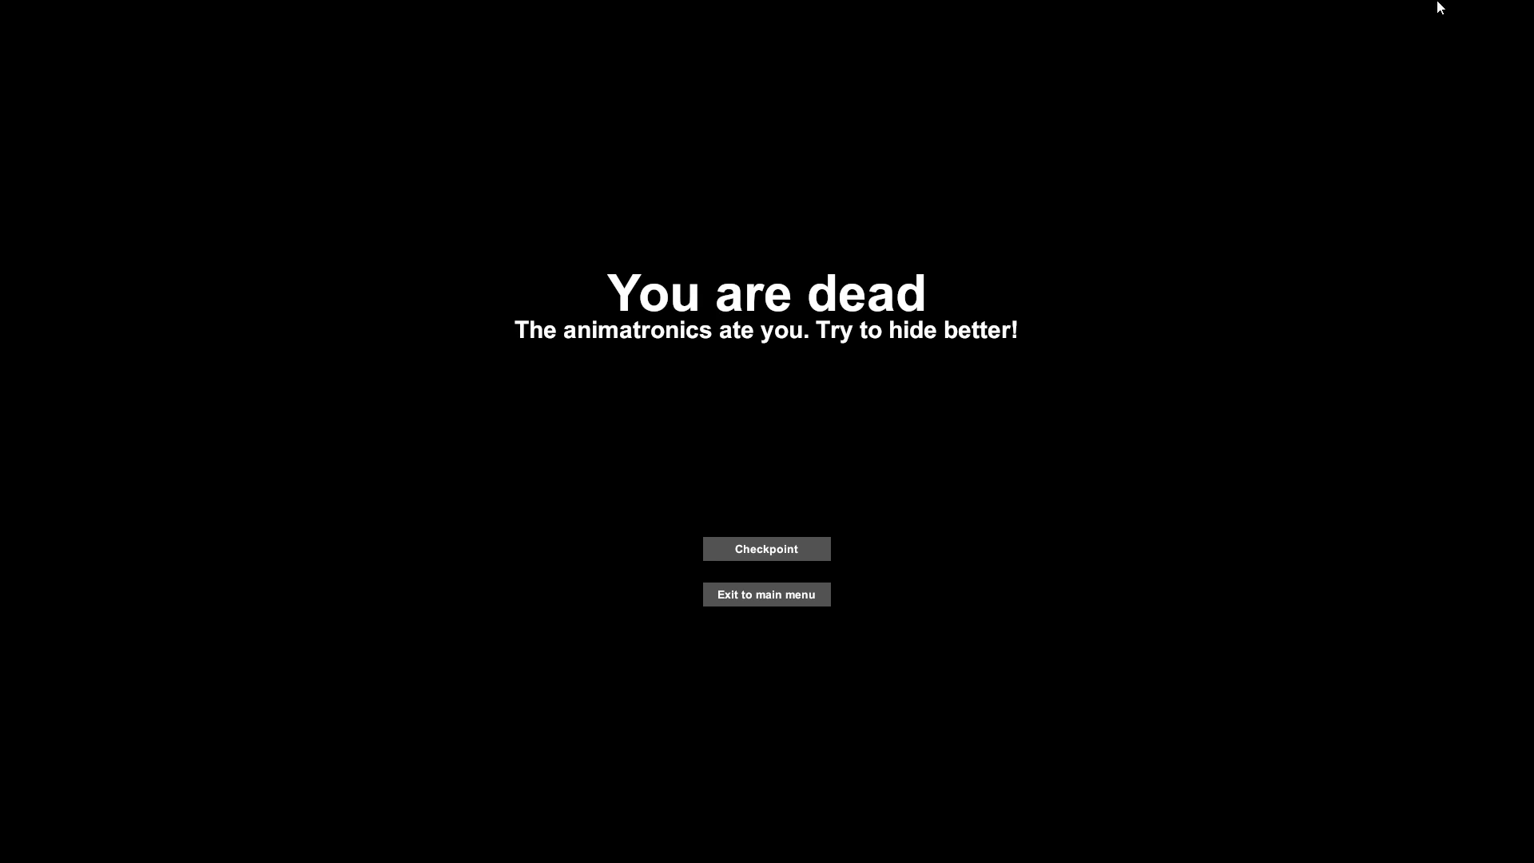
{"action": "left_click", "coordinate": [765, 548]}
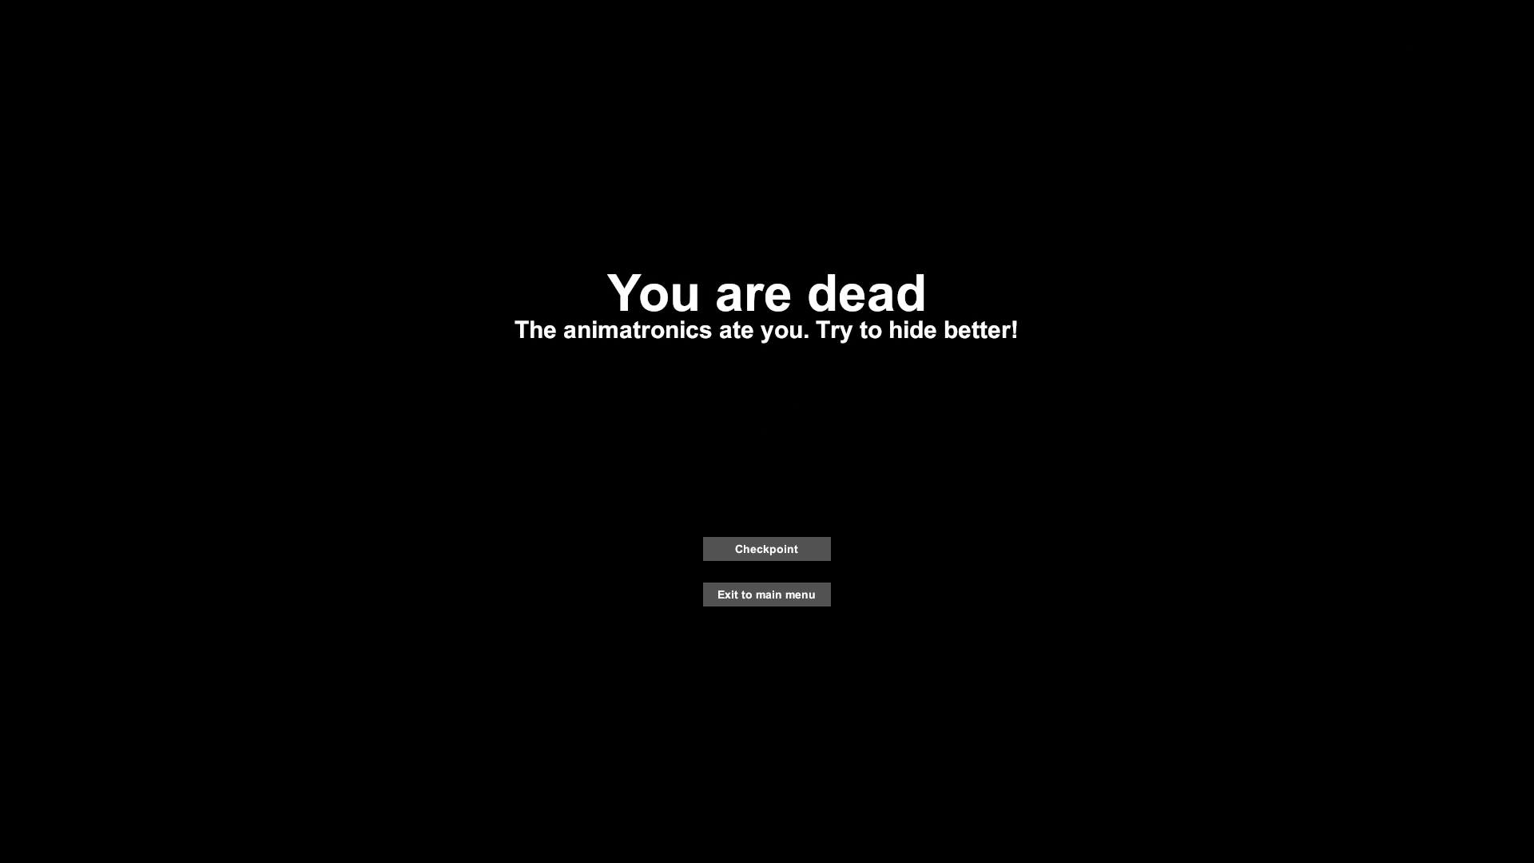
{"action": "mouse_move", "coordinate": [879, 516]}
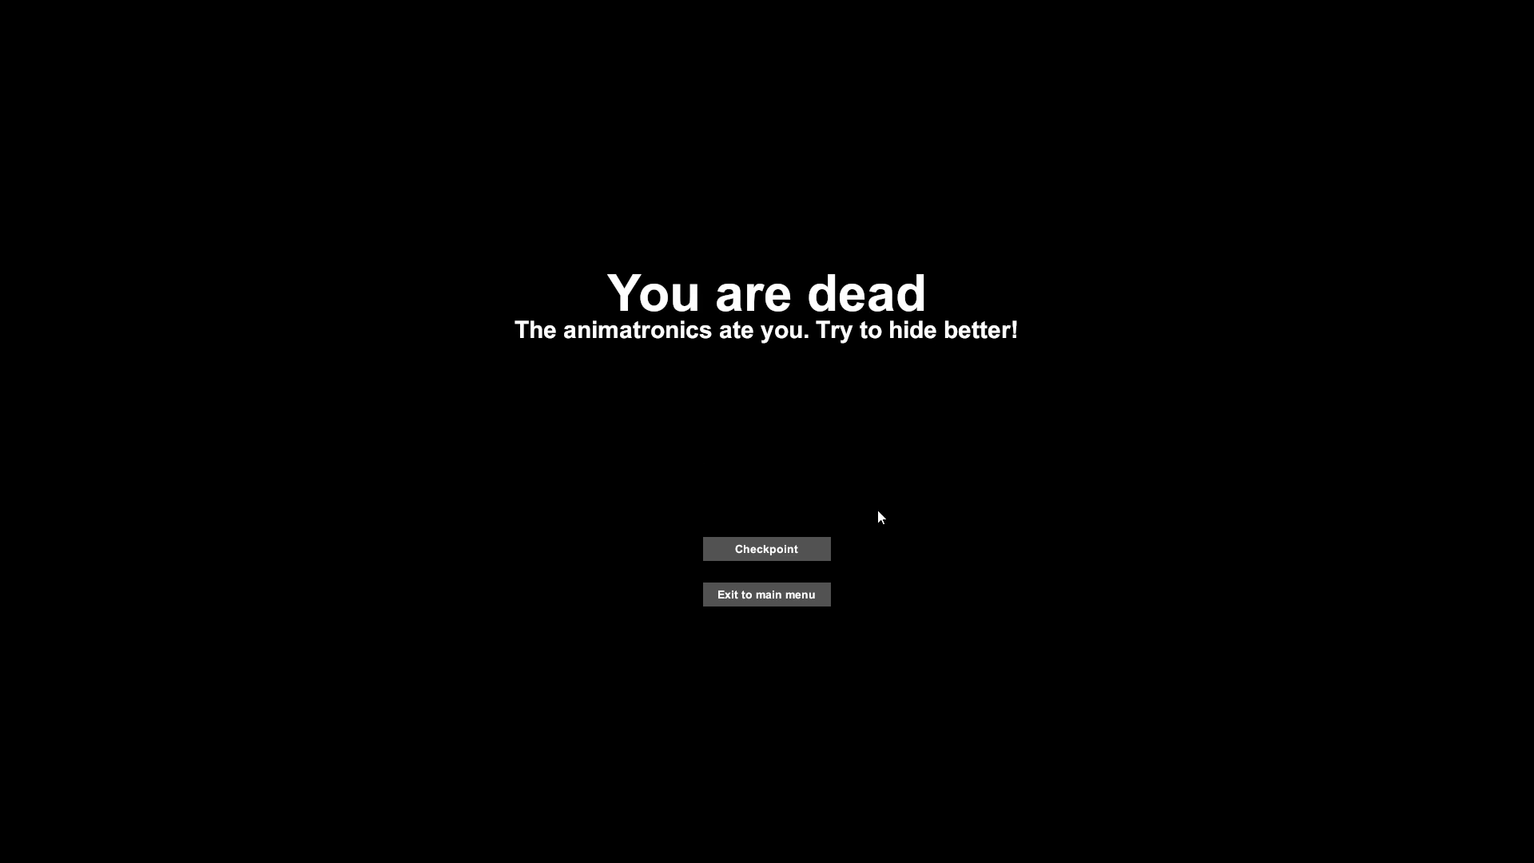
{"action": "left_click", "coordinate": [765, 548]}
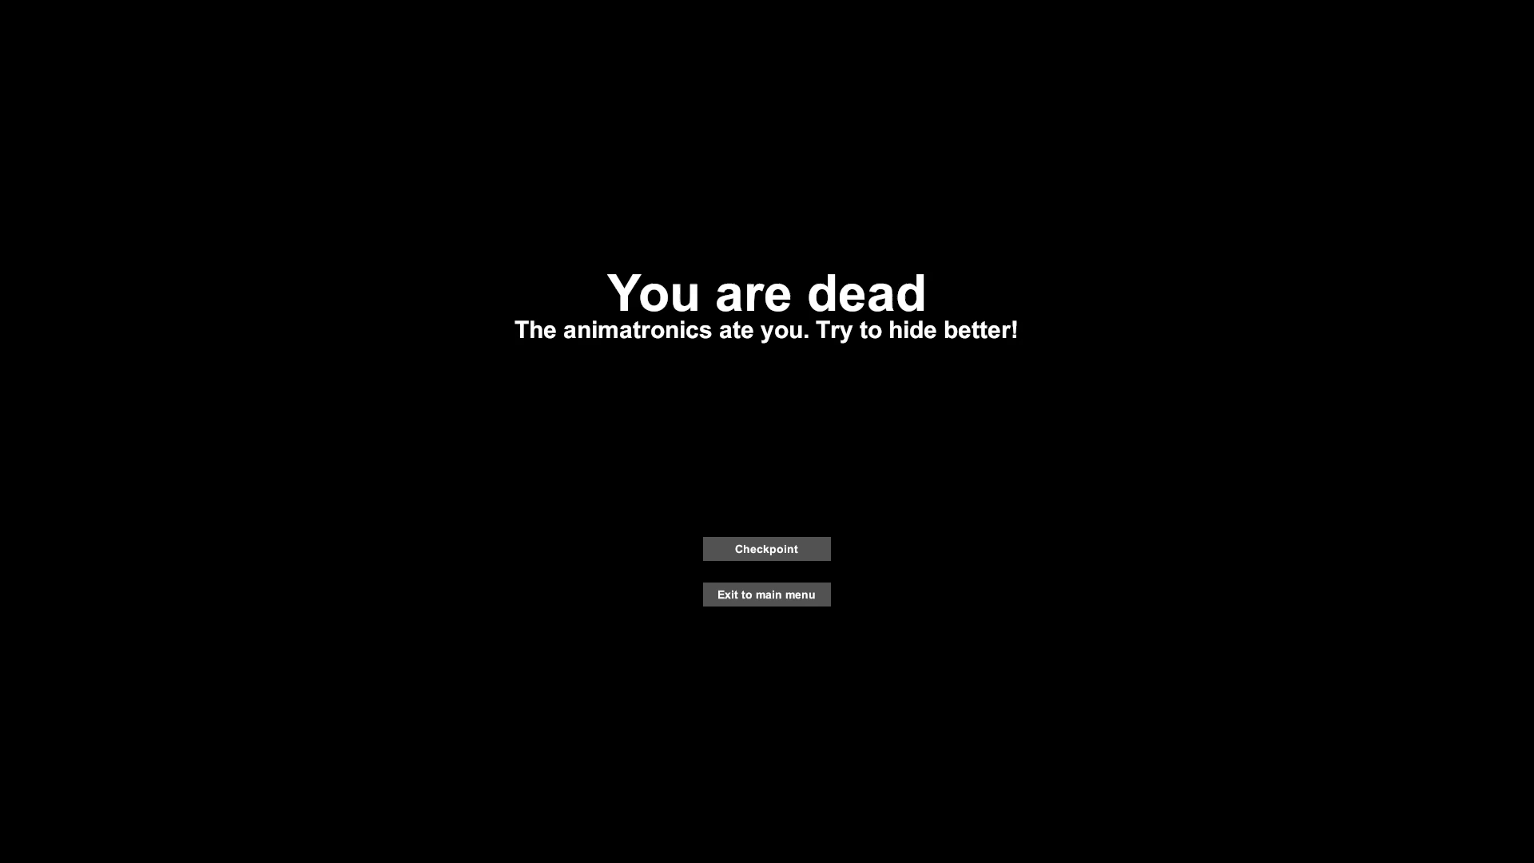
{"action": "mouse_move", "coordinate": [769, 438]}
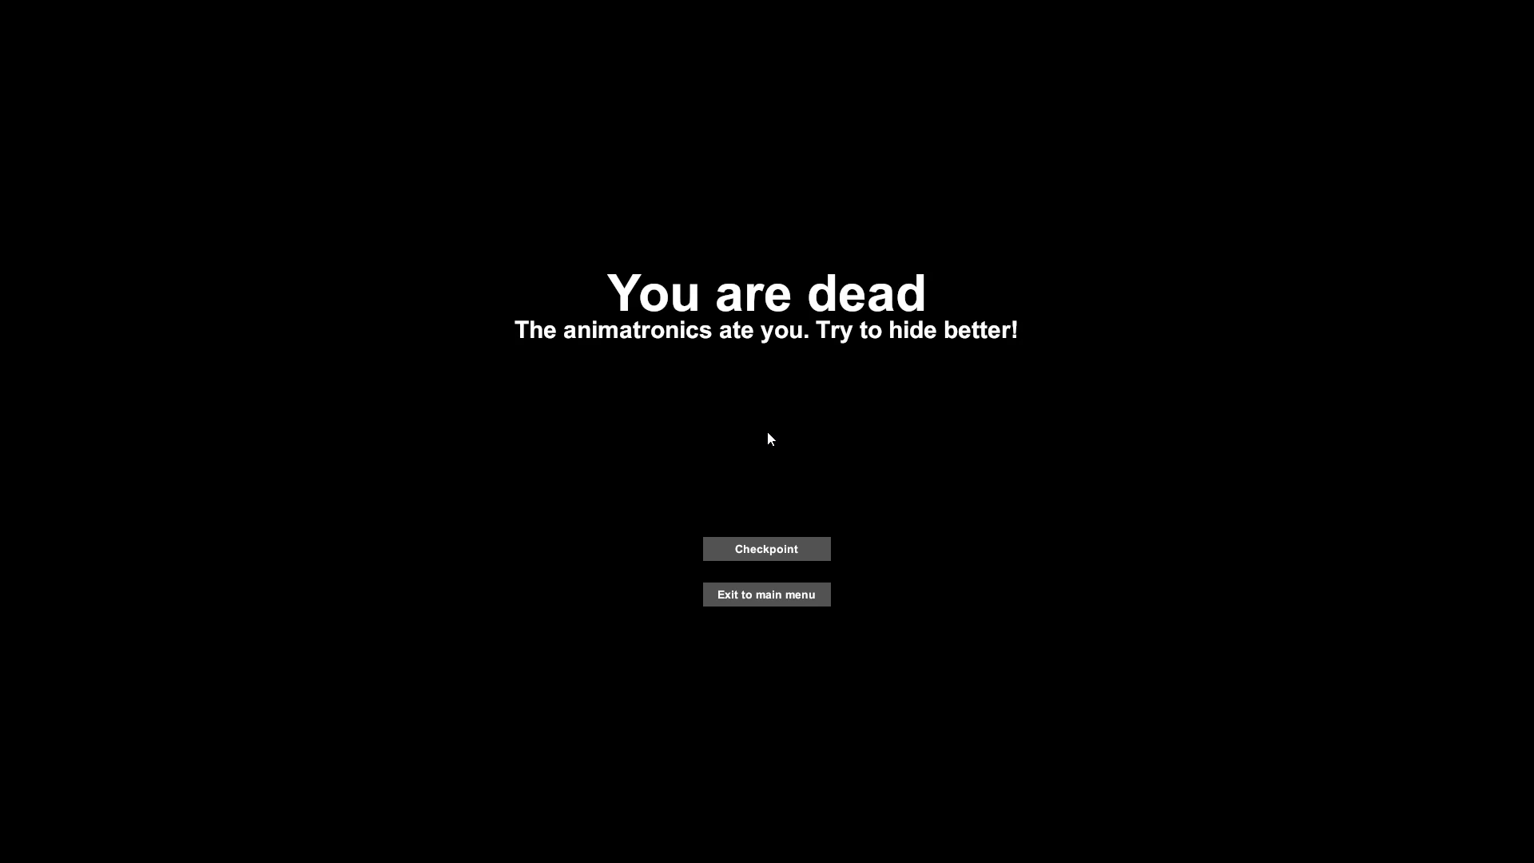
{"action": "mouse_move", "coordinate": [334, 389]}
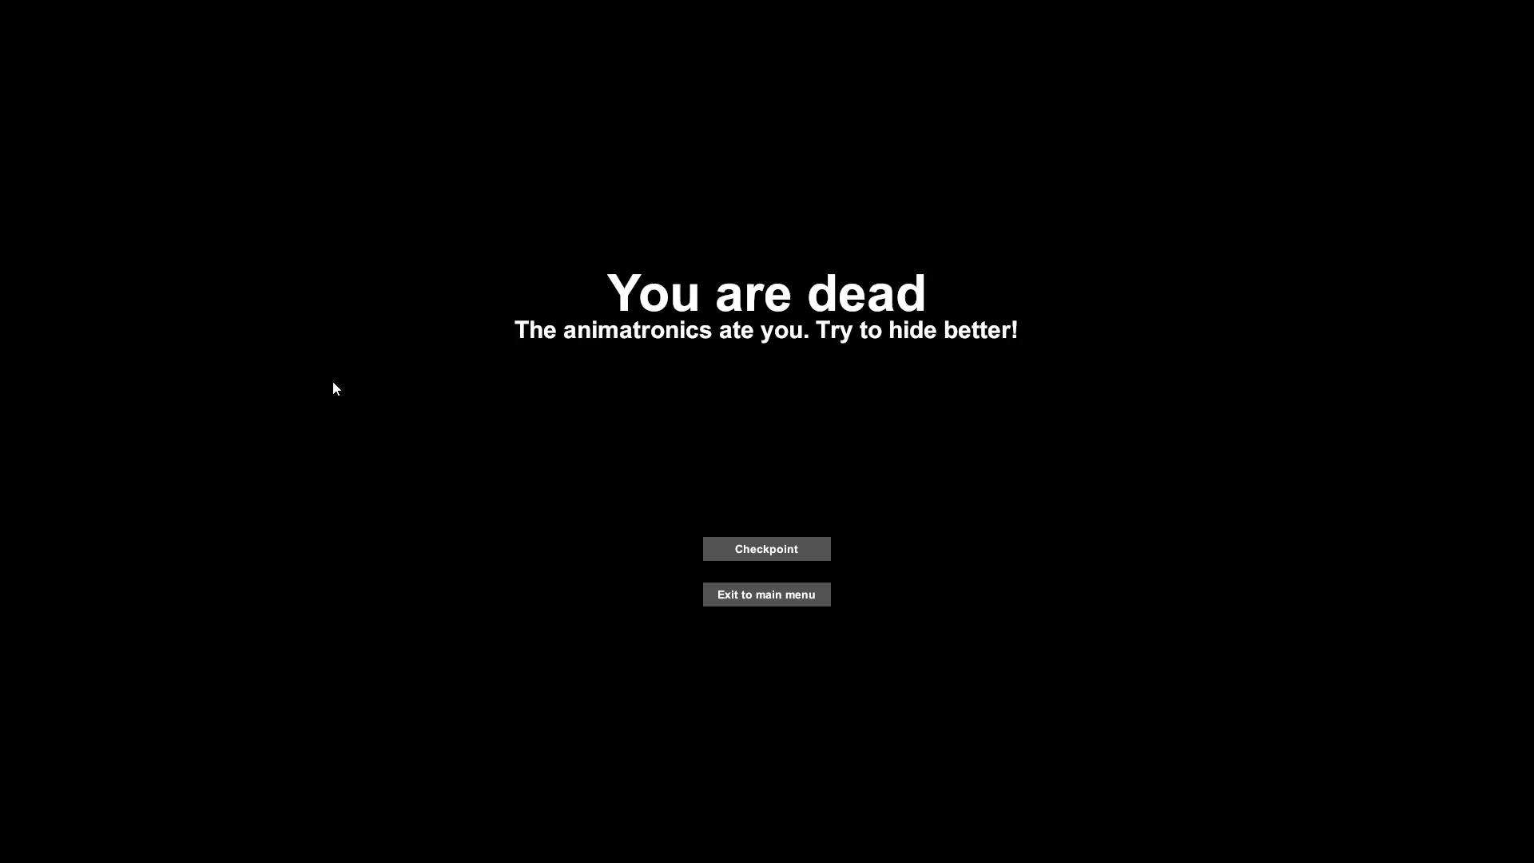